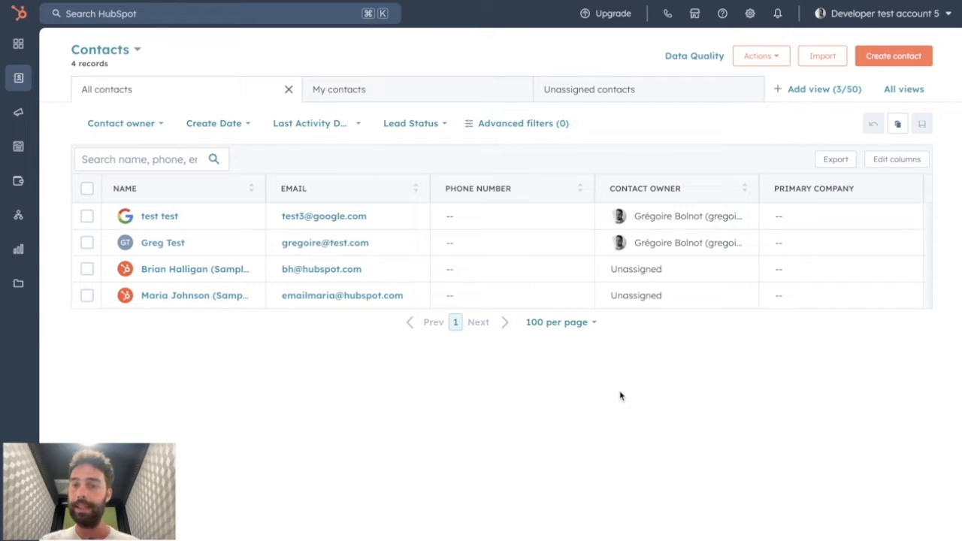
Go to Contacts and filter to emails containing exactly hubspot.com, showing two records.
{"action": "left_click", "coordinate": [18, 77]}
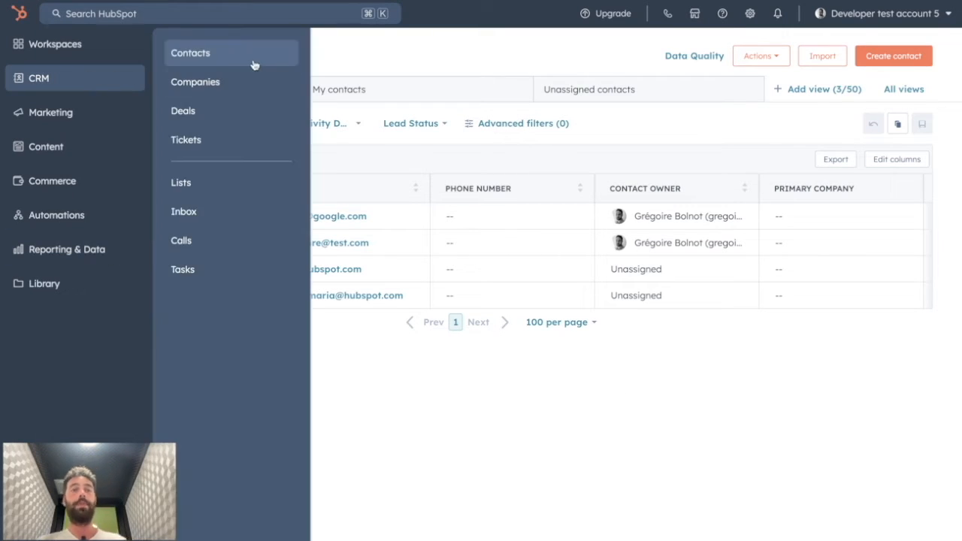
{"action": "left_click", "coordinate": [190, 53]}
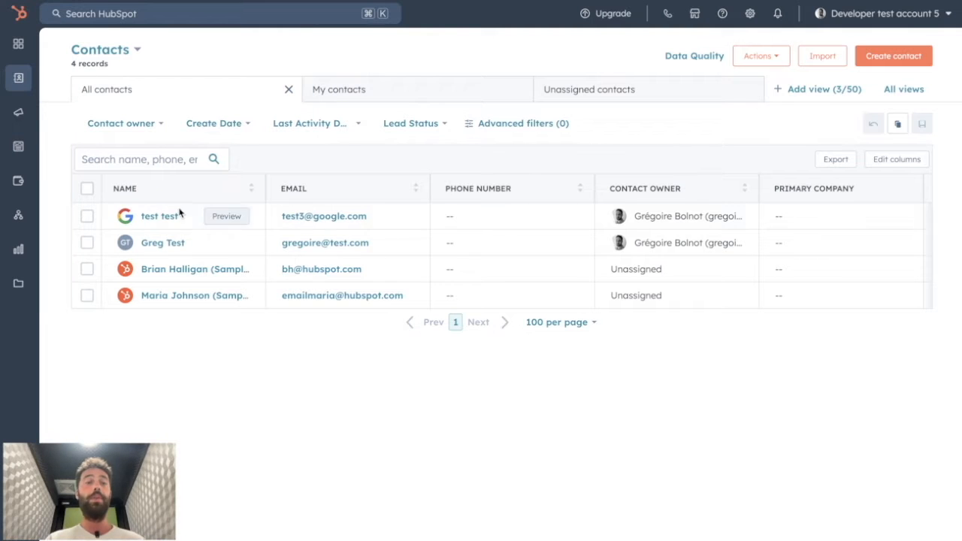
{"action": "mouse_move", "coordinate": [243, 476]}
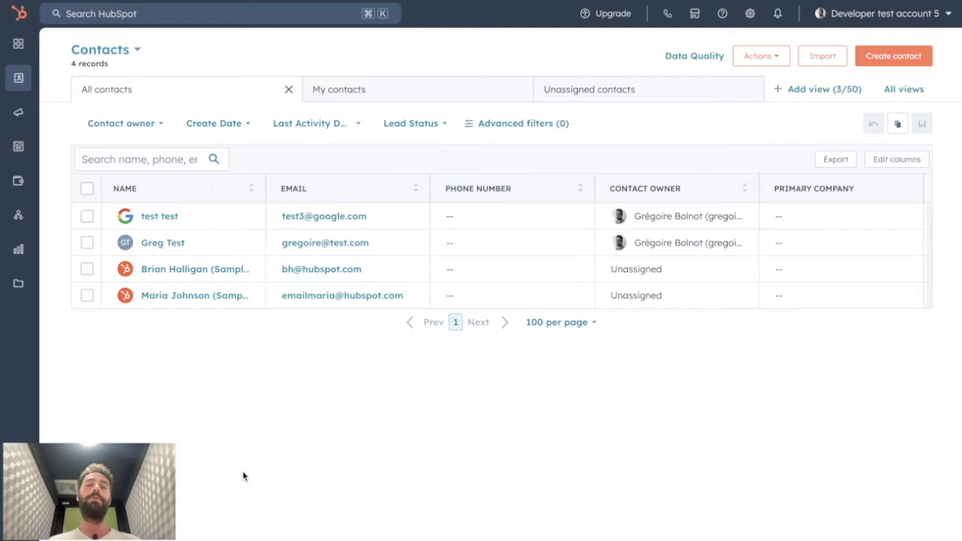
{"action": "mouse_move", "coordinate": [272, 404]}
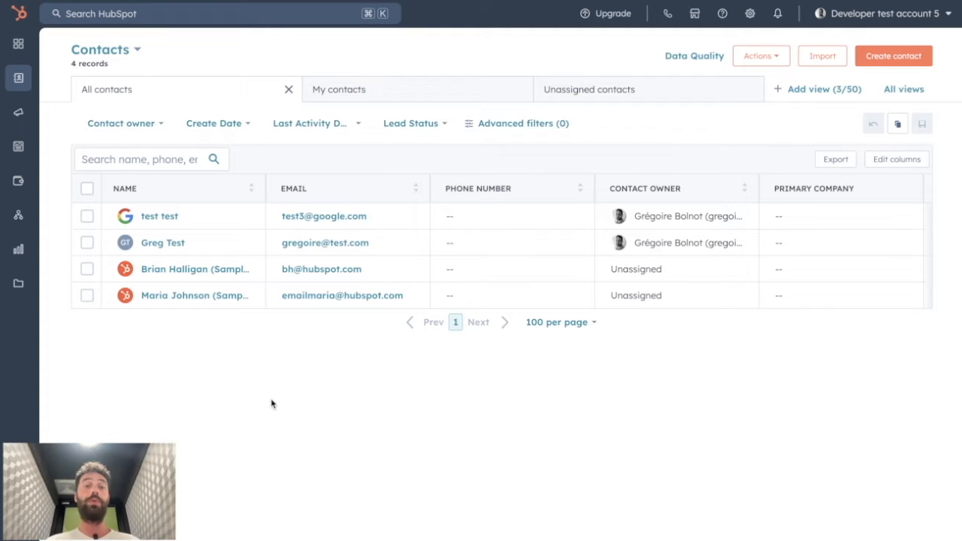
{"action": "mouse_move", "coordinate": [410, 420]}
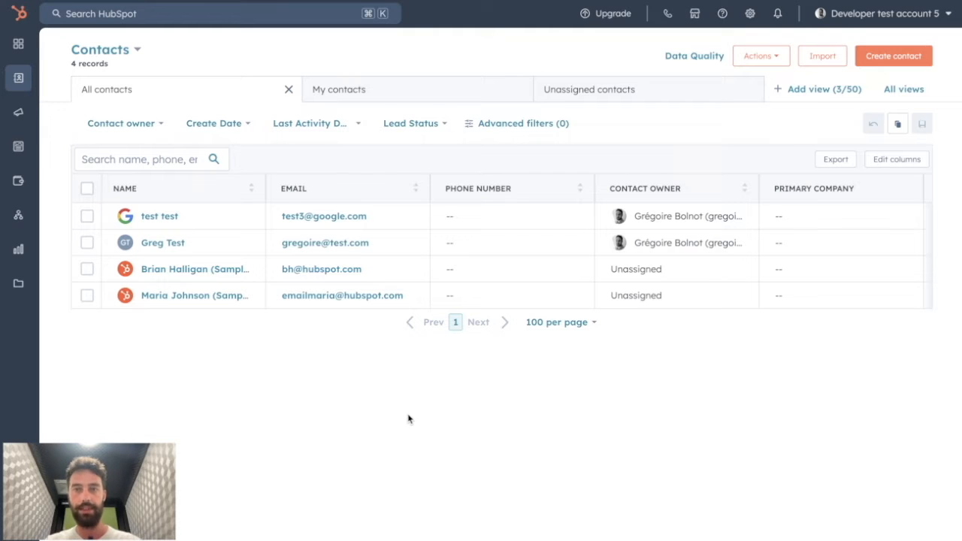
{"action": "mouse_move", "coordinate": [470, 420]}
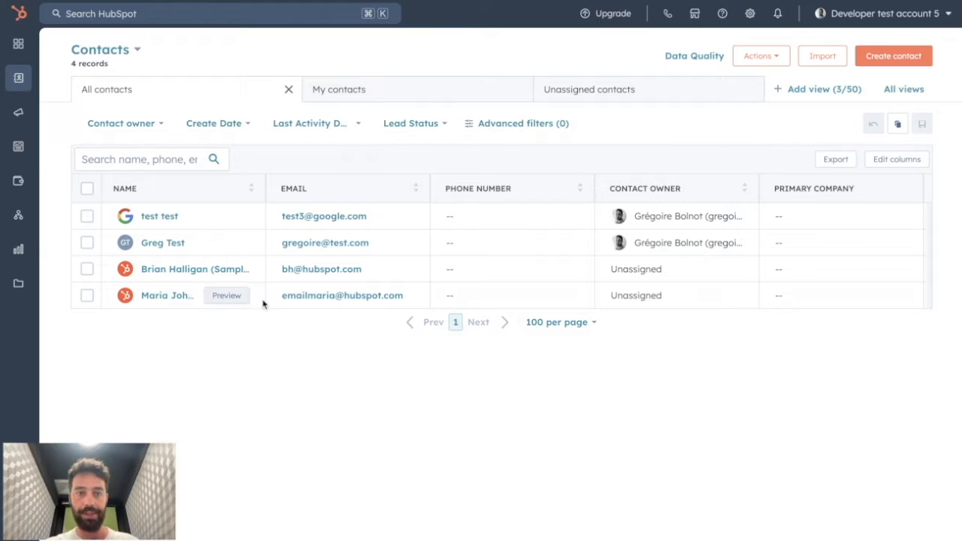
{"action": "mouse_move", "coordinate": [387, 361]}
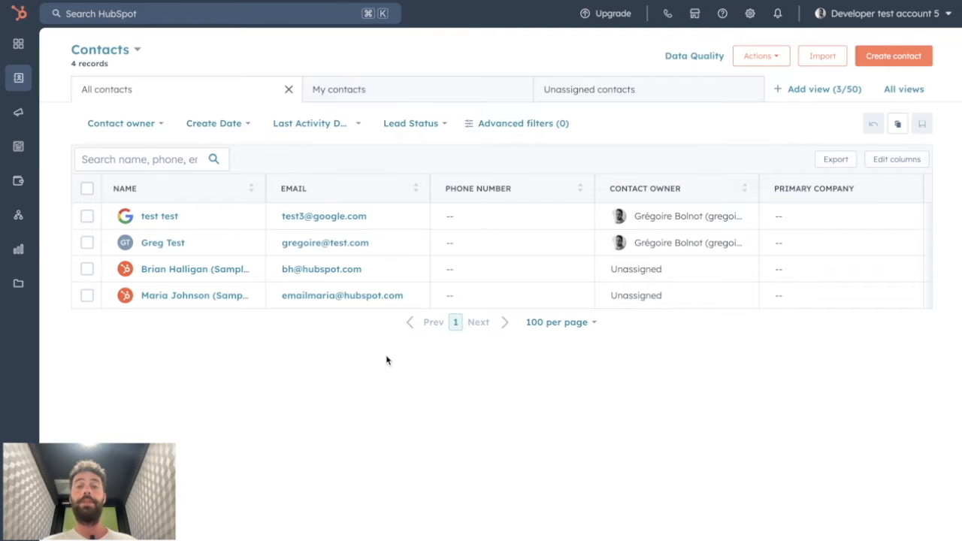
{"action": "mouse_move", "coordinate": [431, 436]}
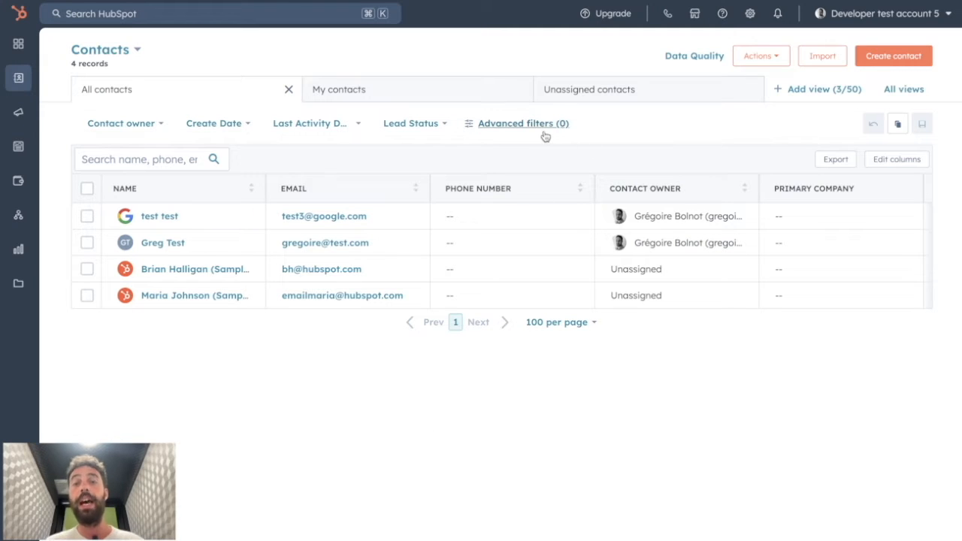
{"action": "left_click", "coordinate": [516, 123]}
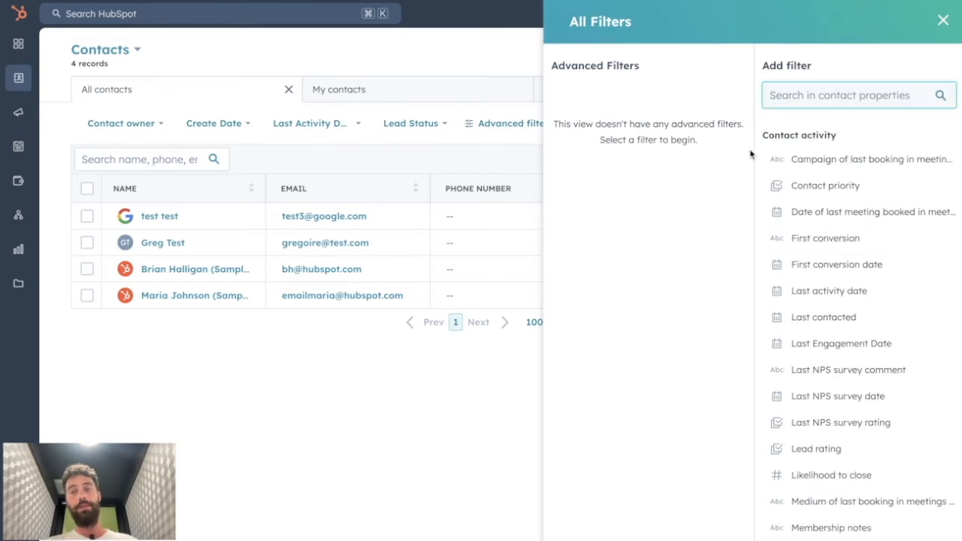
{"action": "scroll", "scroll_direction": "down", "scroll_amount": 3}
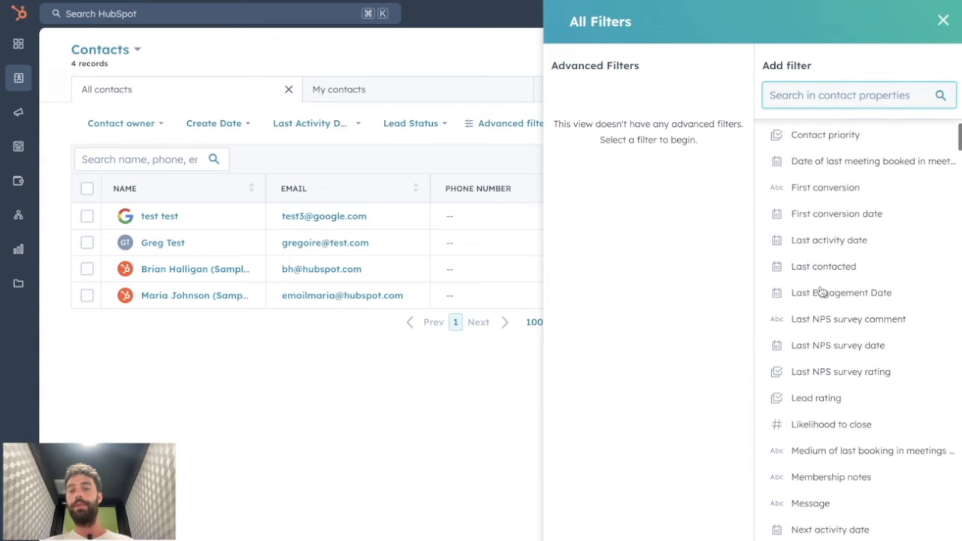
{"action": "scroll", "scroll_direction": "up", "scroll_amount": 3}
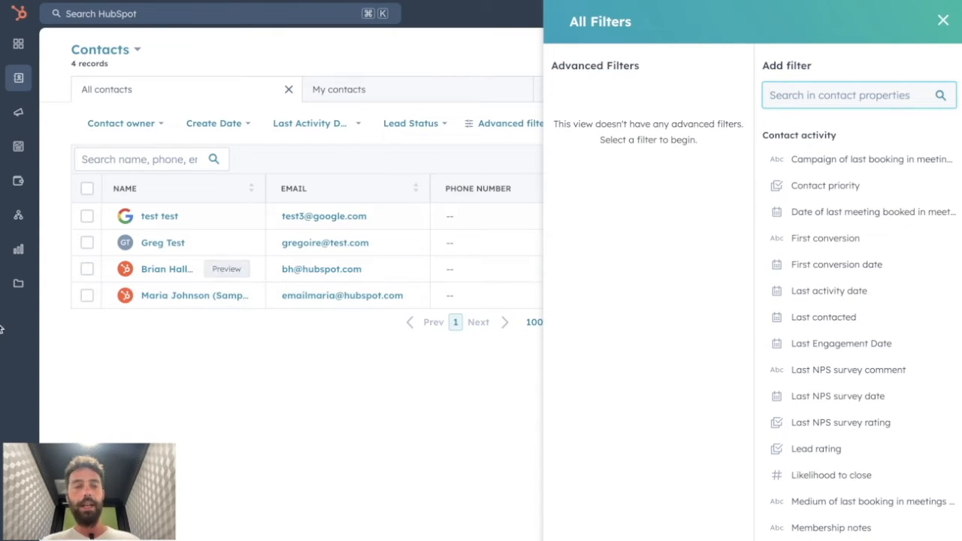
{"action": "mouse_move", "coordinate": [313, 390]}
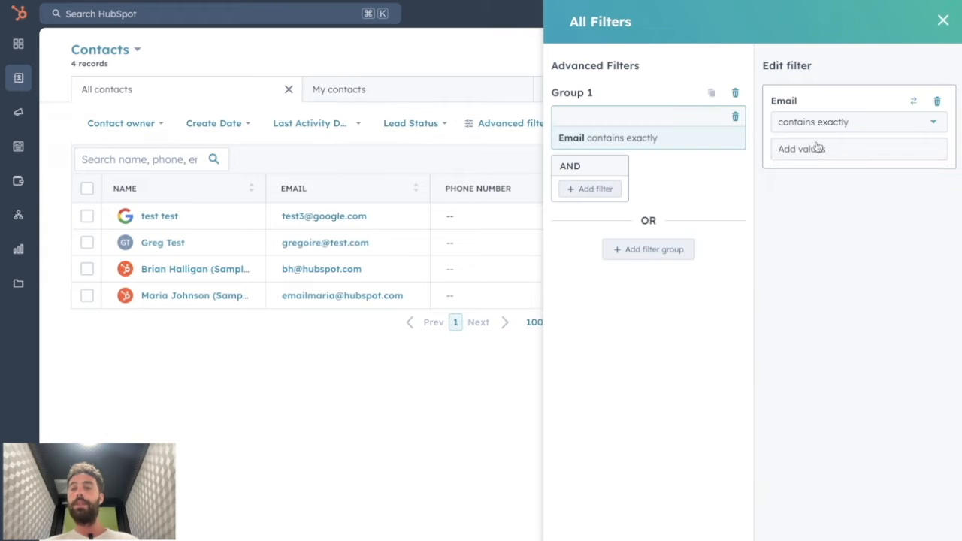
{"action": "type", "text": "hubspot.com"}
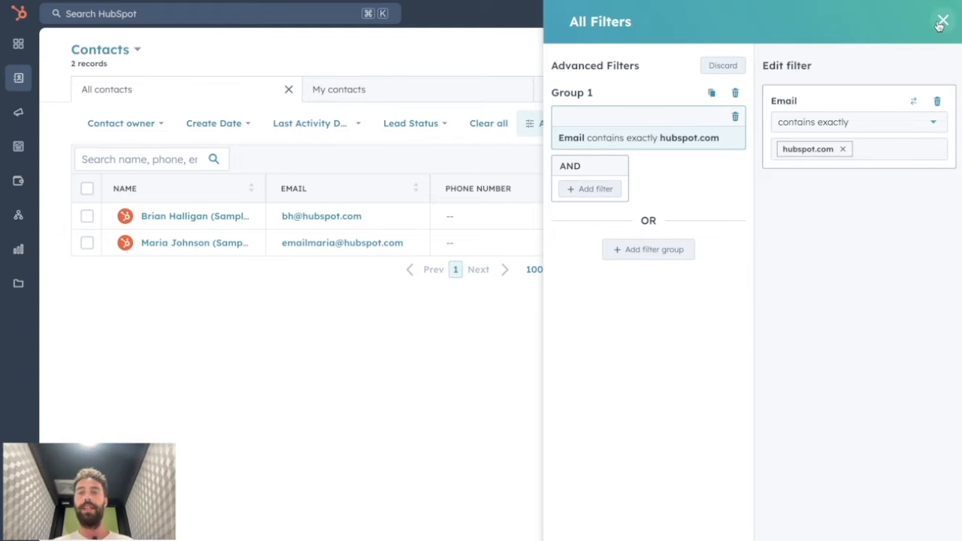
{"action": "left_click", "coordinate": [942, 21]}
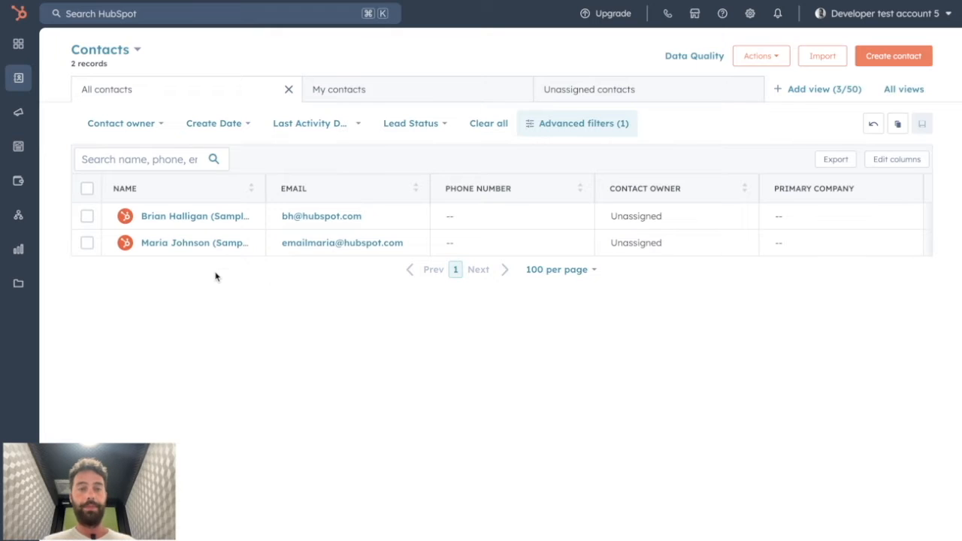
{"action": "mouse_move", "coordinate": [835, 159]}
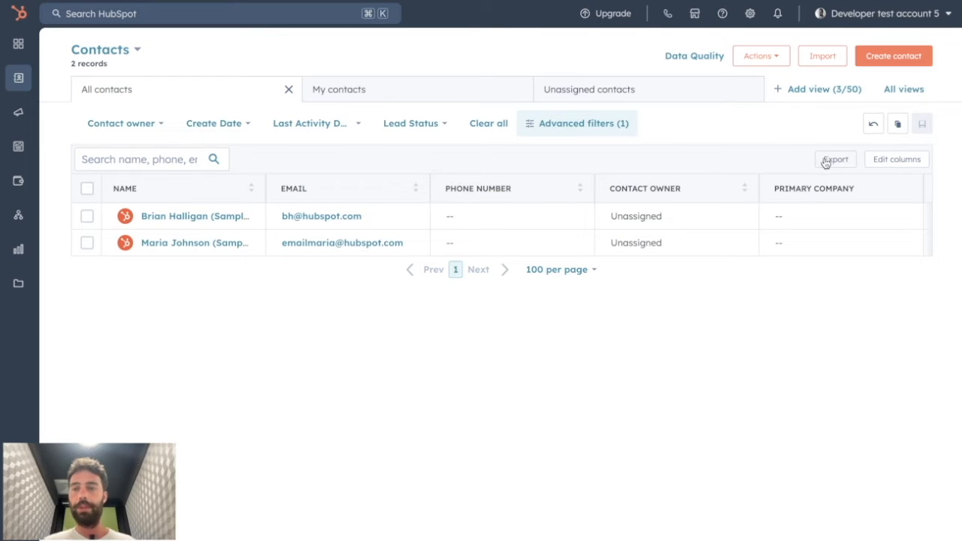
Try All properties and Include all associations, revert to view-only properties, and dismiss the export.
{"action": "left_click", "coordinate": [834, 159]}
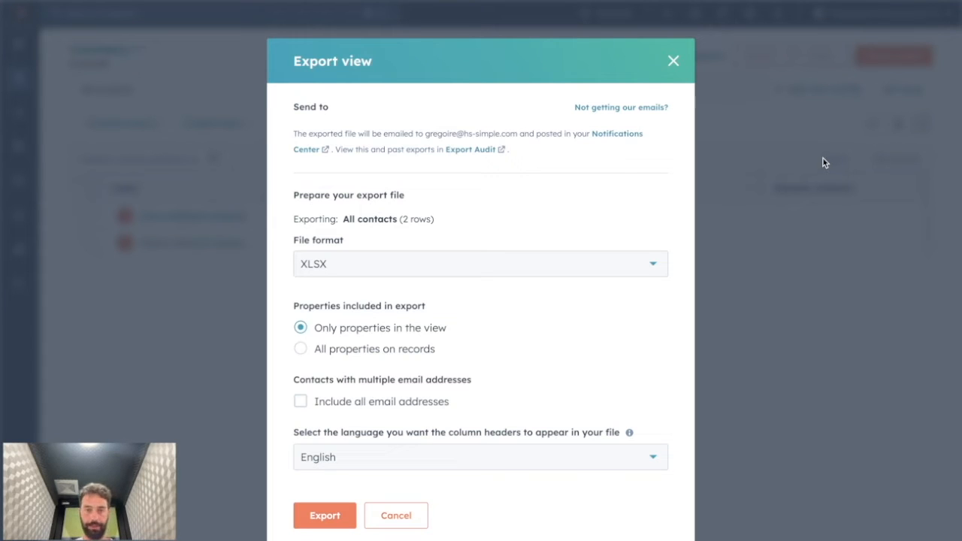
{"action": "left_click", "coordinate": [300, 349]}
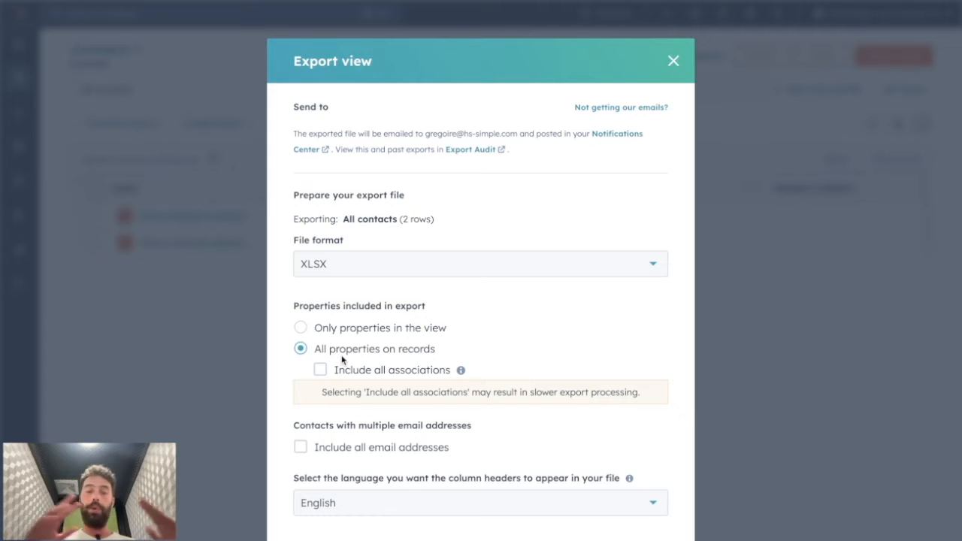
{"action": "left_click", "coordinate": [321, 369]}
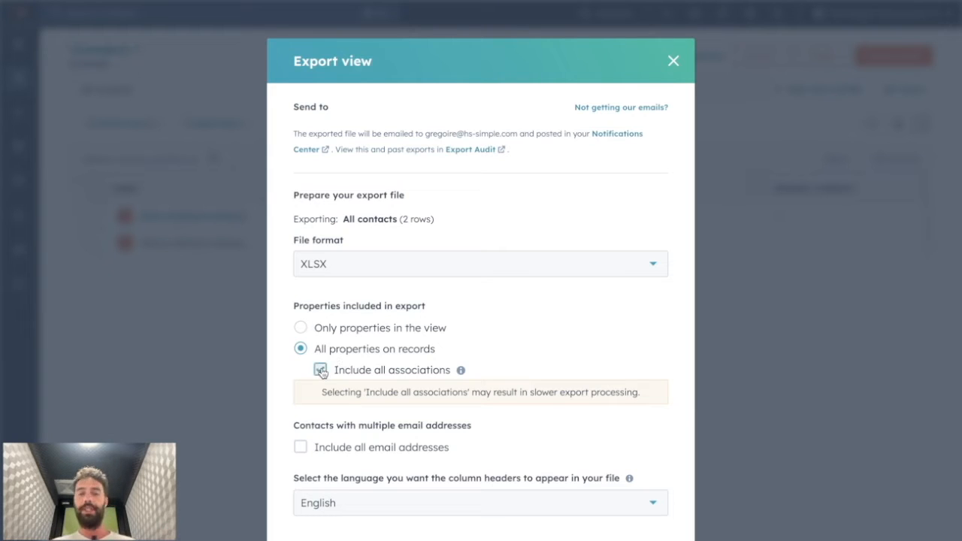
{"action": "left_click", "coordinate": [320, 369]}
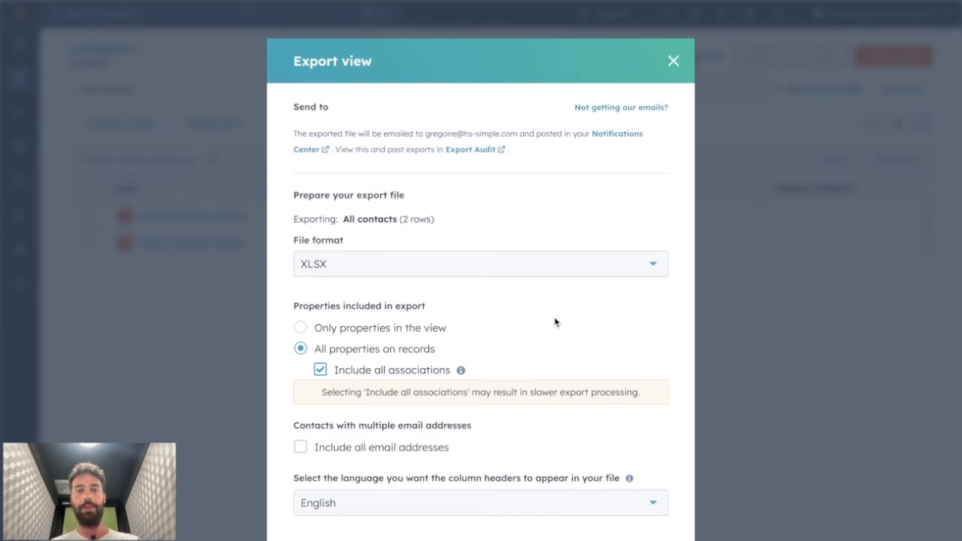
{"action": "mouse_move", "coordinate": [404, 325]}
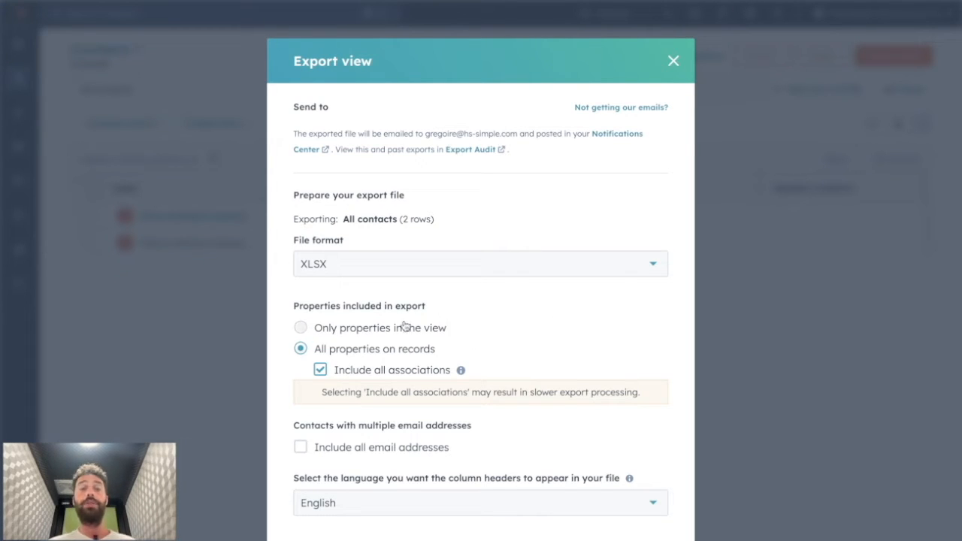
{"action": "left_click", "coordinate": [299, 328]}
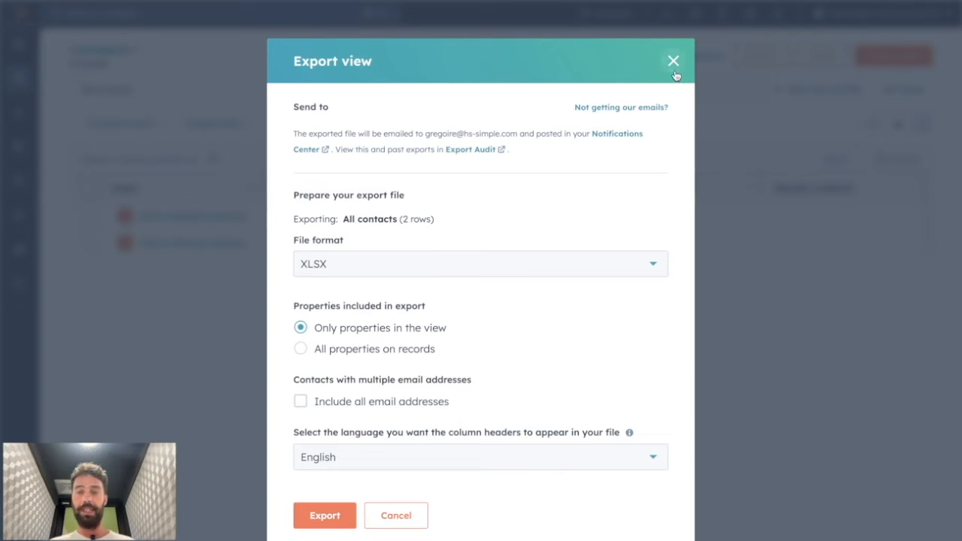
{"action": "left_click", "coordinate": [673, 61]}
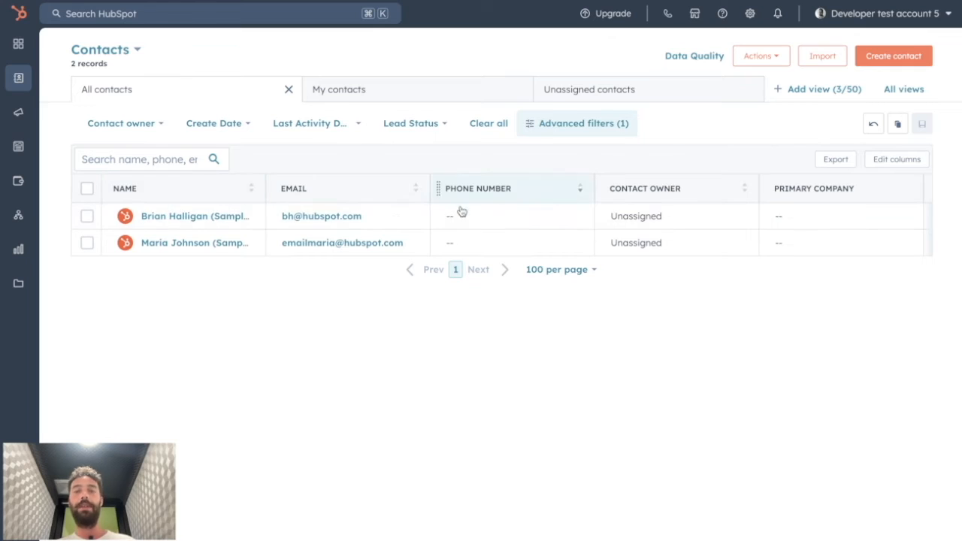
Scroll the contacts table sideways and reopen Export view settings for the filtered contacts.
{"action": "scroll", "scroll_direction": "right", "scroll_amount": 3}
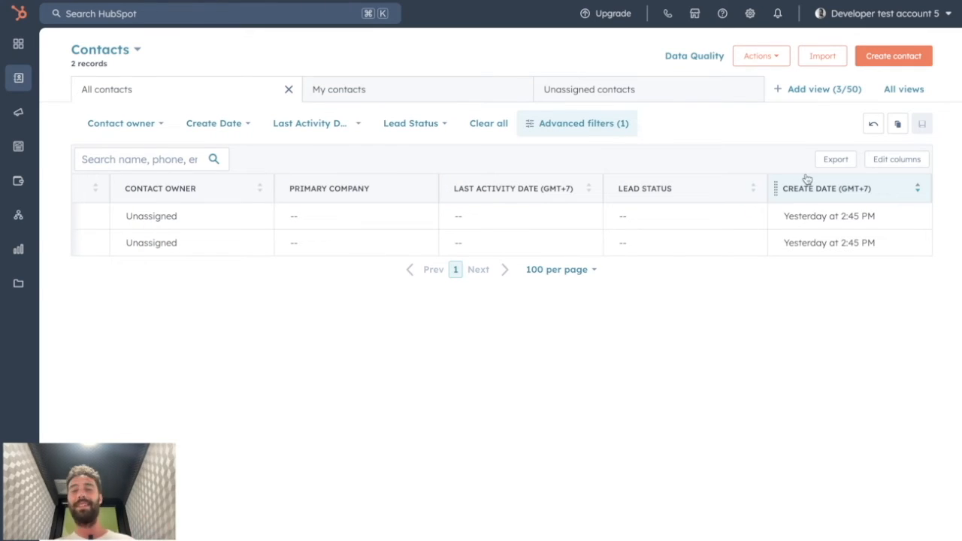
{"action": "mouse_move", "coordinate": [802, 189]}
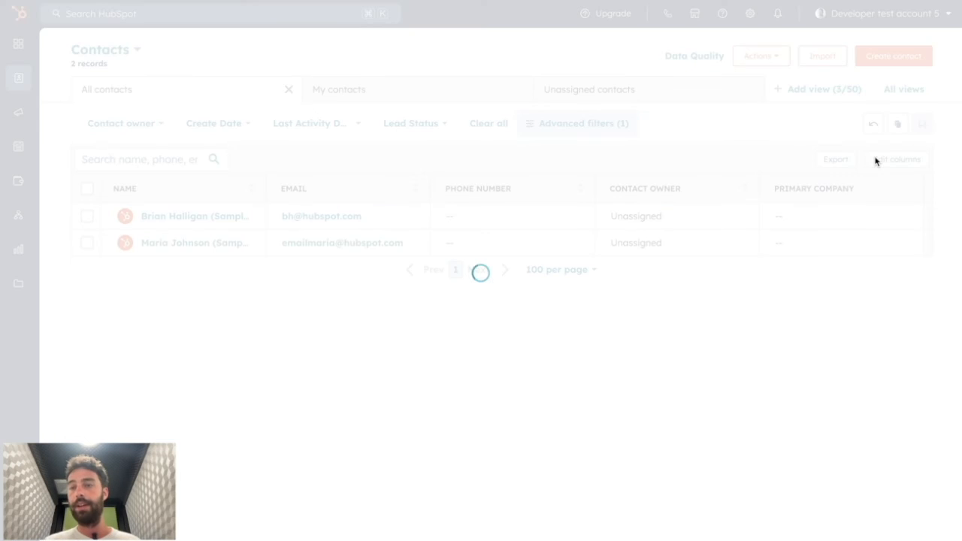
{"action": "left_click", "coordinate": [899, 158]}
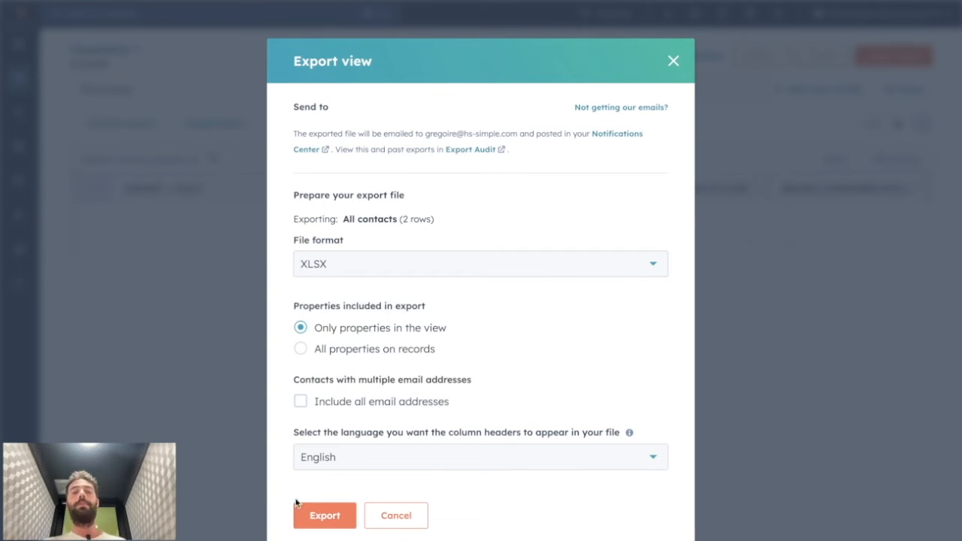
Close the export settings without exporting and bring up the CRM sections menu.
{"action": "left_click", "coordinate": [324, 516]}
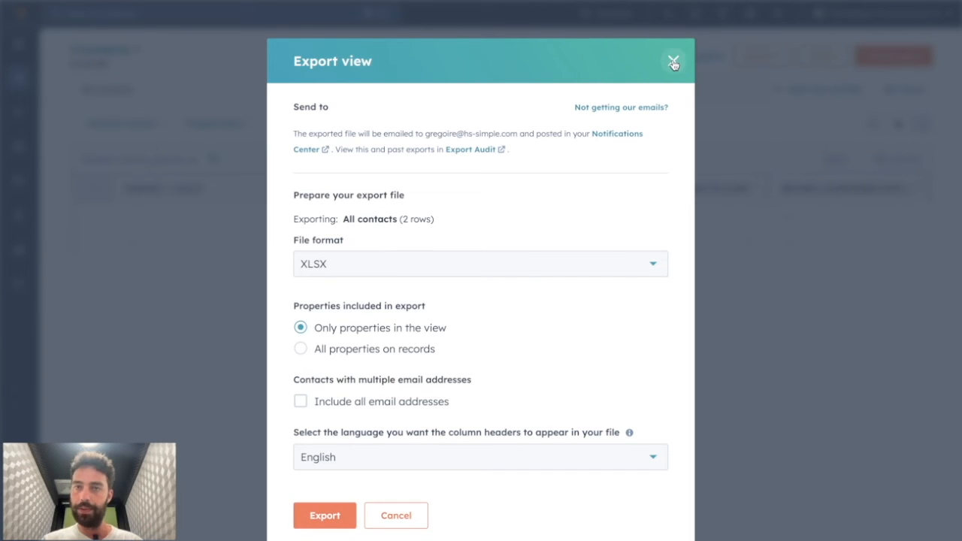
{"action": "left_click", "coordinate": [673, 61]}
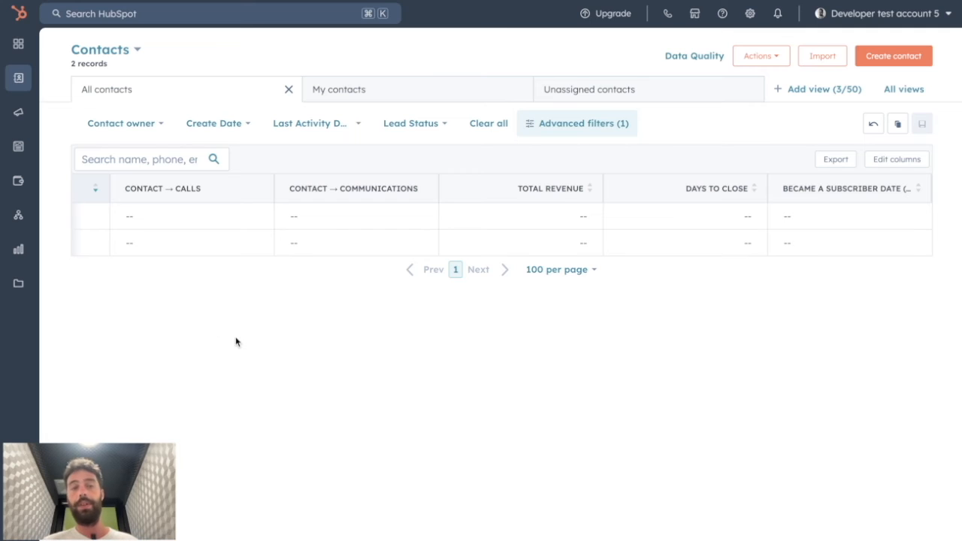
{"action": "left_click", "coordinate": [18, 77]}
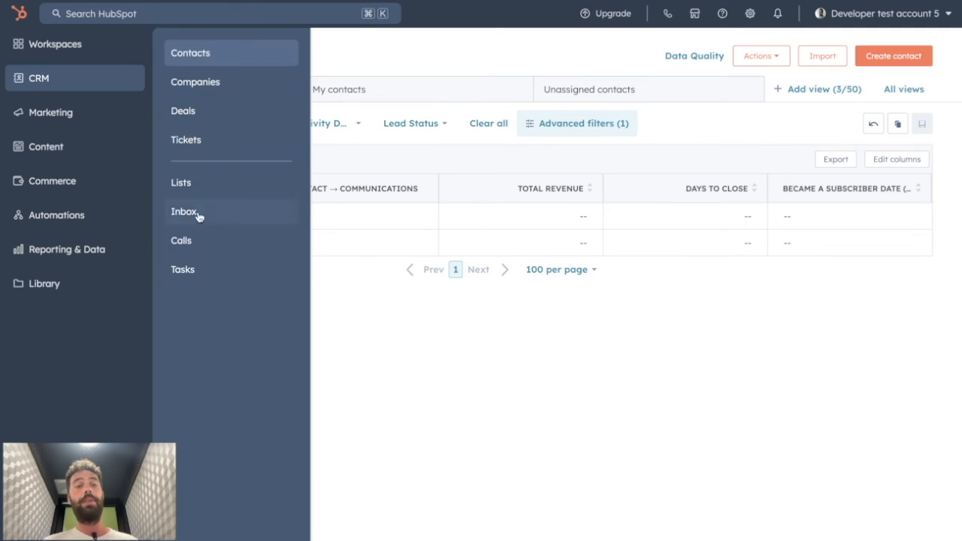
Open the 'export demo' list under Lists and start exporting it.
{"action": "left_click", "coordinate": [181, 182]}
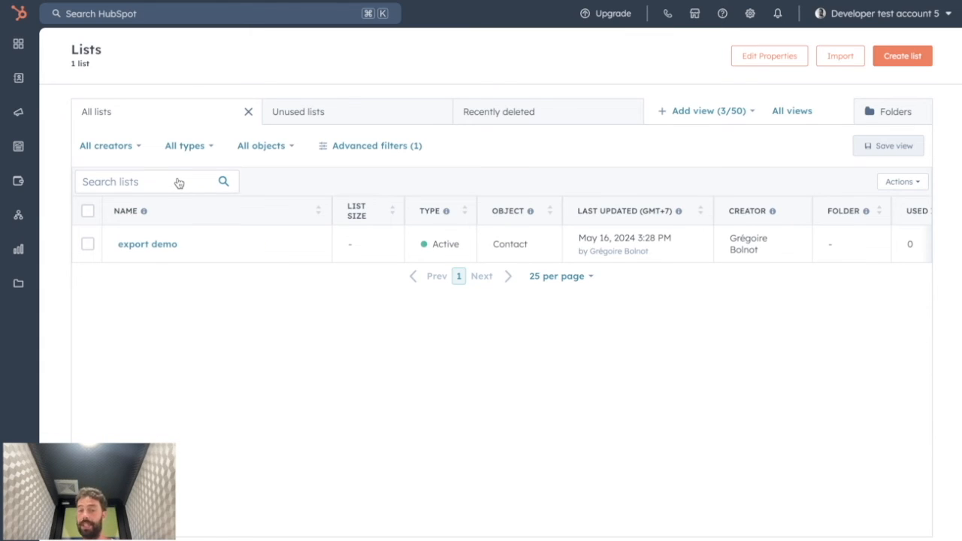
{"action": "left_click", "coordinate": [147, 243]}
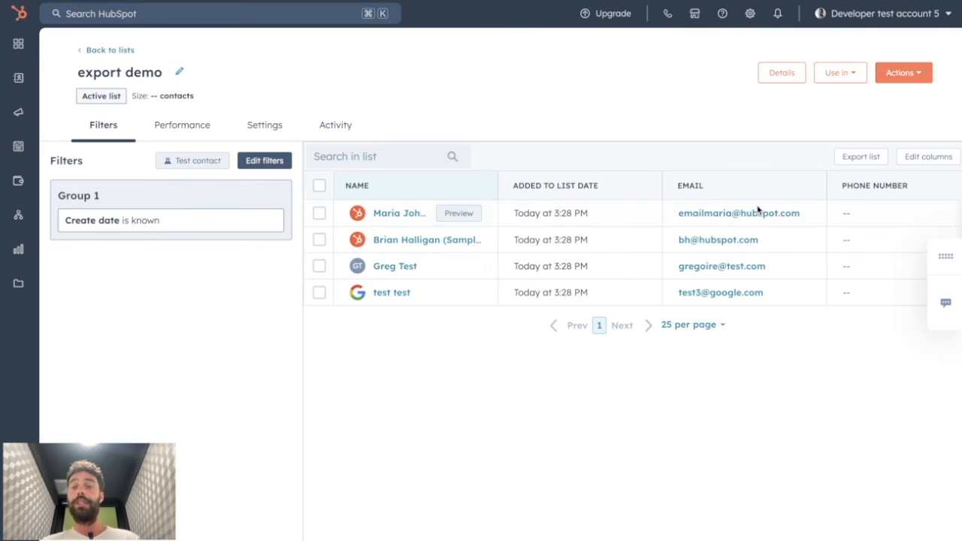
{"action": "left_click", "coordinate": [859, 156]}
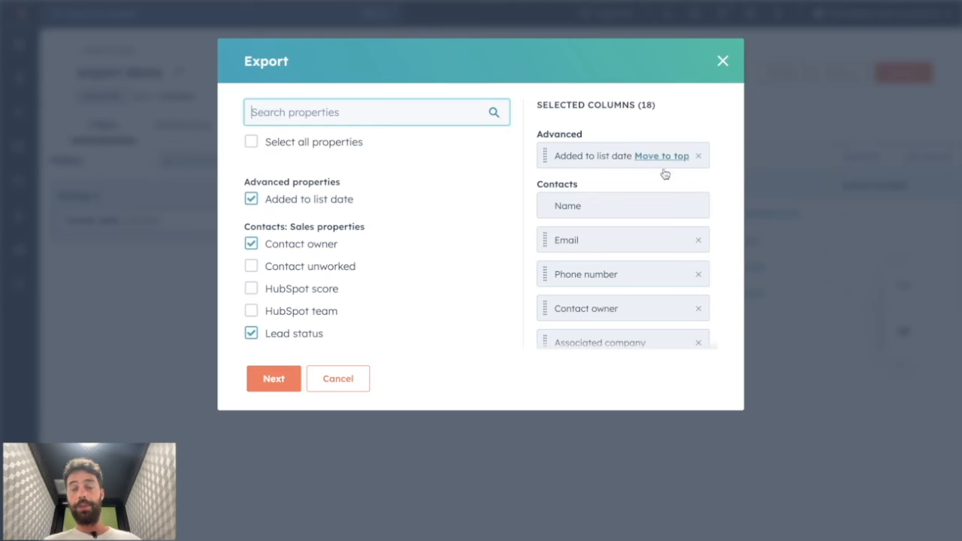
{"action": "mouse_move", "coordinate": [616, 217]}
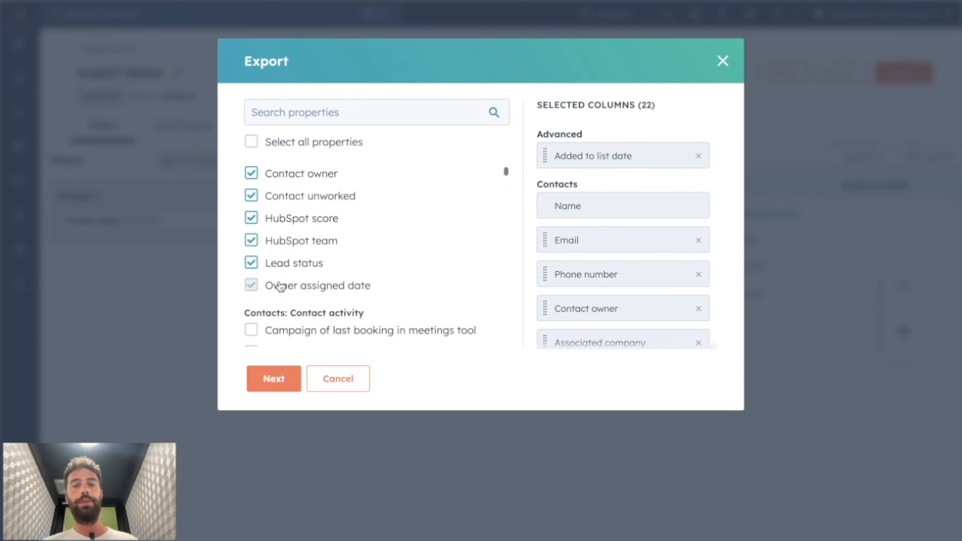
Add extra Contacts: Sales columns and export the 'export demo' list as English XLSX.
{"action": "scroll", "scroll_direction": "down", "scroll_amount": 3}
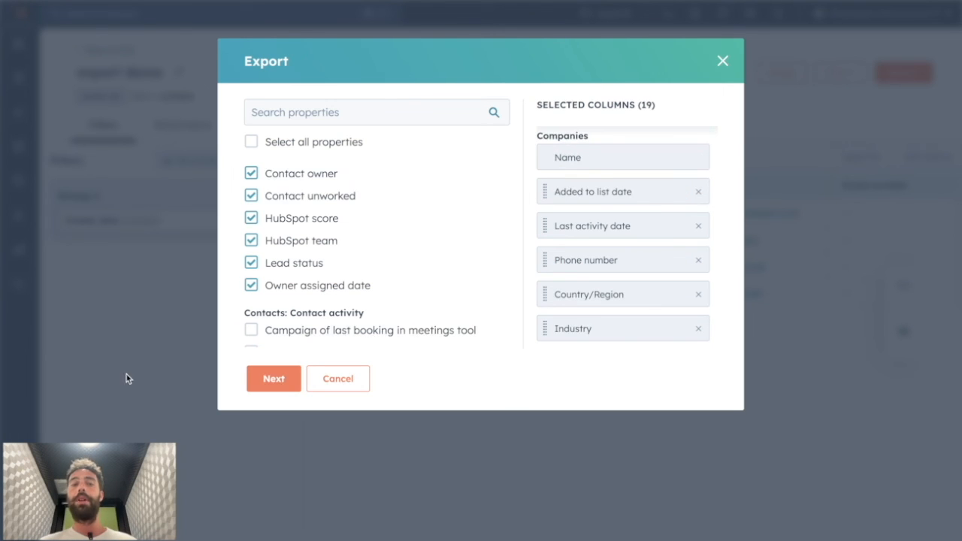
{"action": "left_click", "coordinate": [273, 378]}
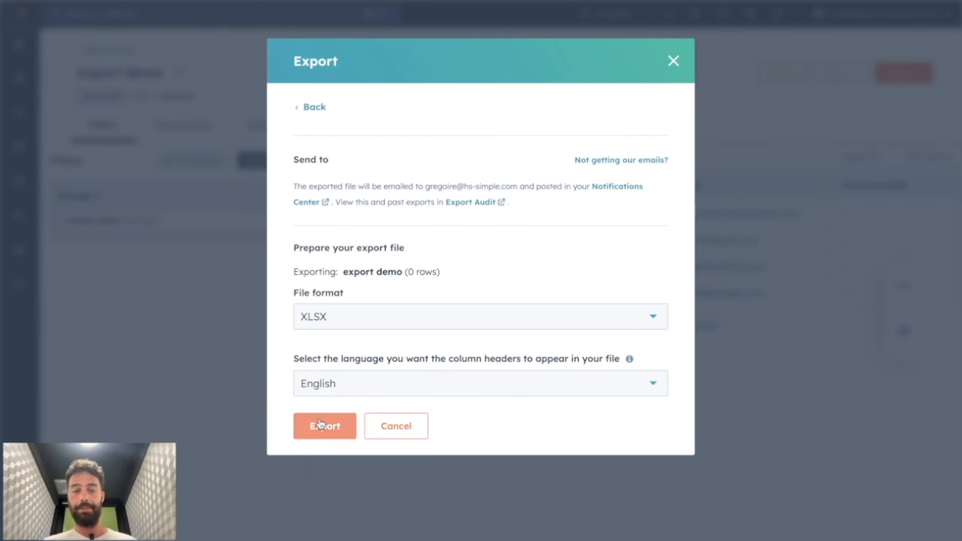
{"action": "left_click", "coordinate": [325, 426]}
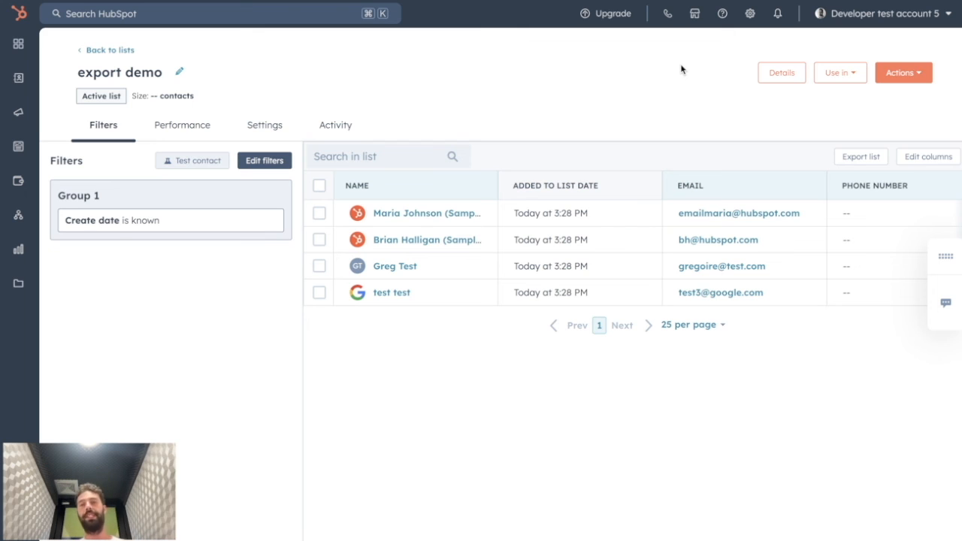